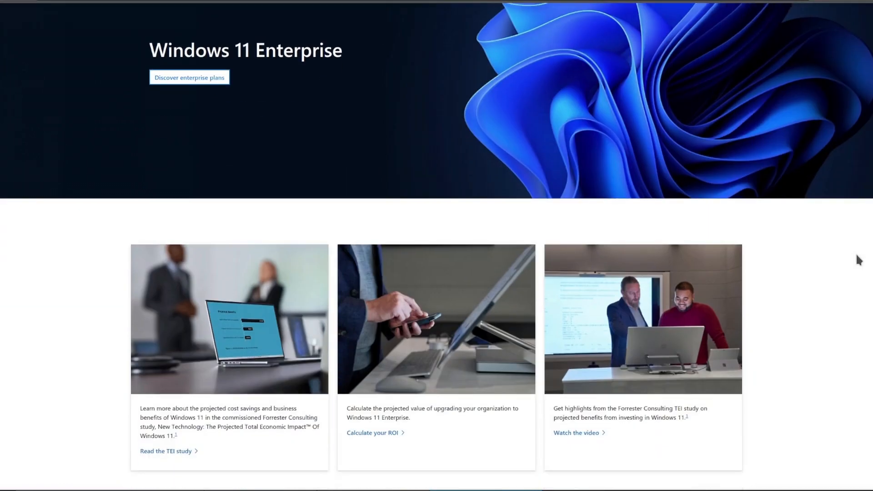
Scroll down the Windows 11 Enterprise page before moving on to ubuntu.com.
scroll("down", 3)
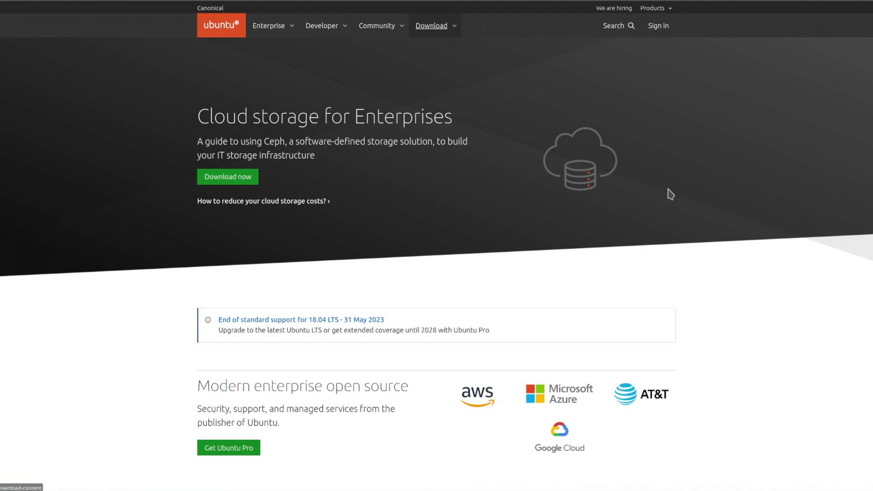
Browse the Ubuntu Forums 'New to Ubuntu' board, scrolling down through its thread list.
left_click(431, 25)
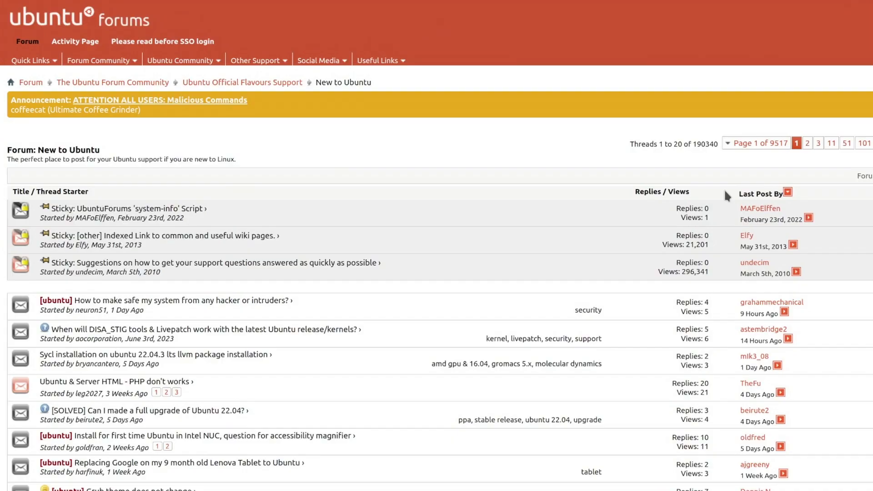
scroll("down", 3)
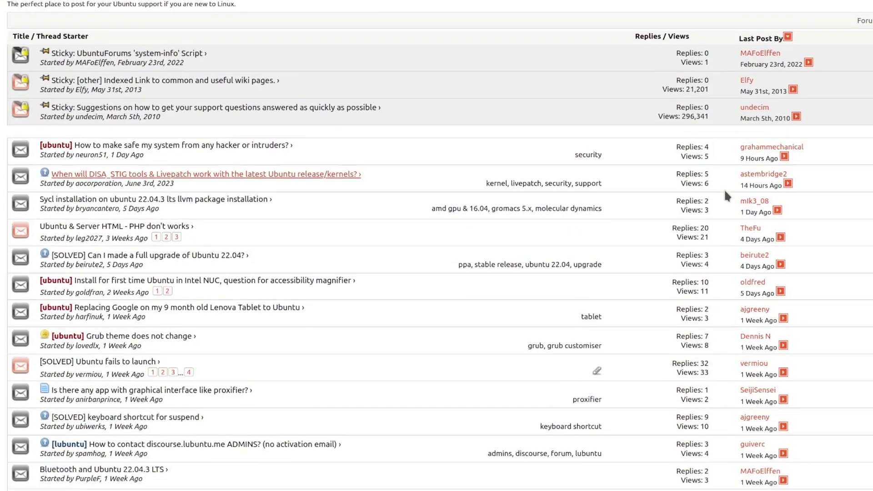
scroll("down", 3)
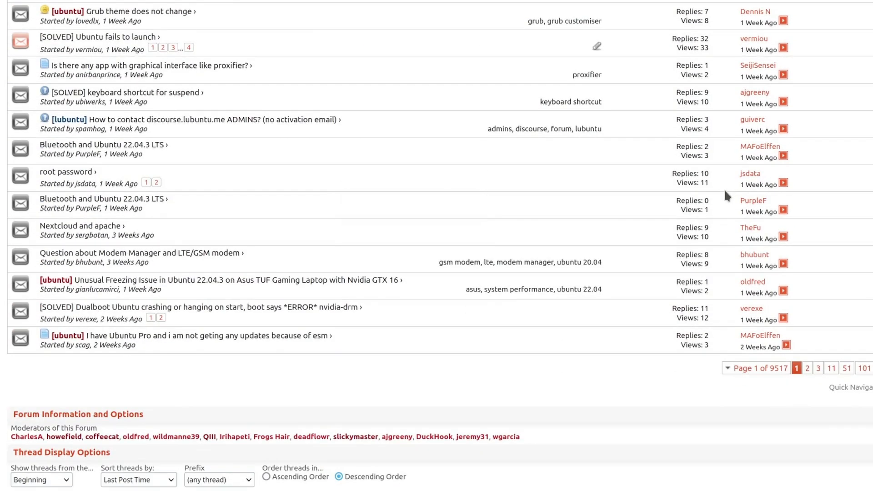
scroll("down", 3)
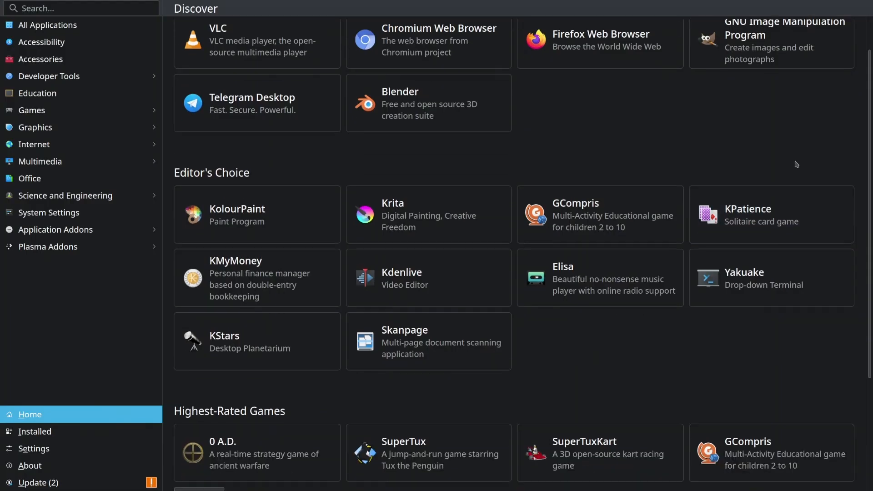
scroll("down", 3)
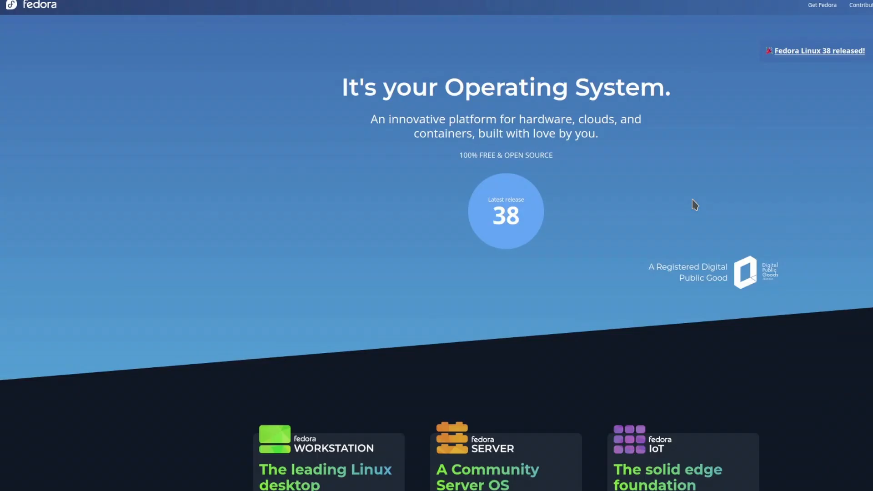
Scroll down through the Fedora, NixOS and openSUSE homepages to their Tumbleweed, Leap and MicroOS sections.
scroll("down", 3)
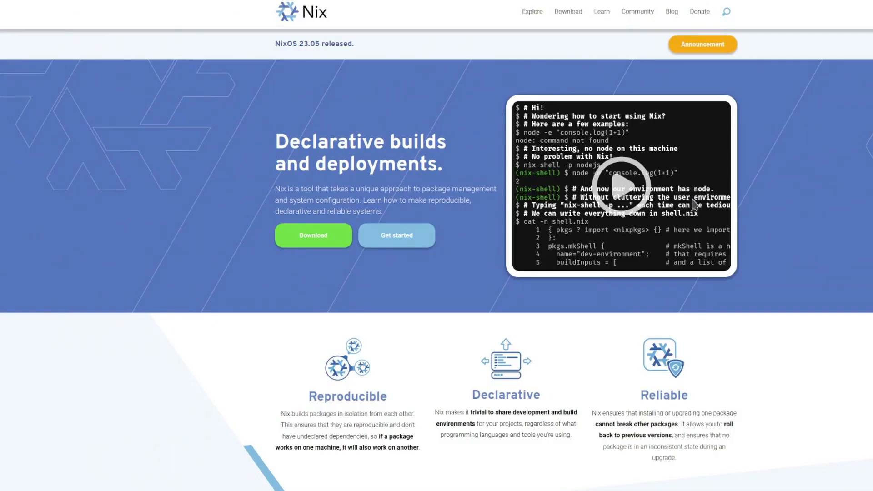
scroll("down", 3)
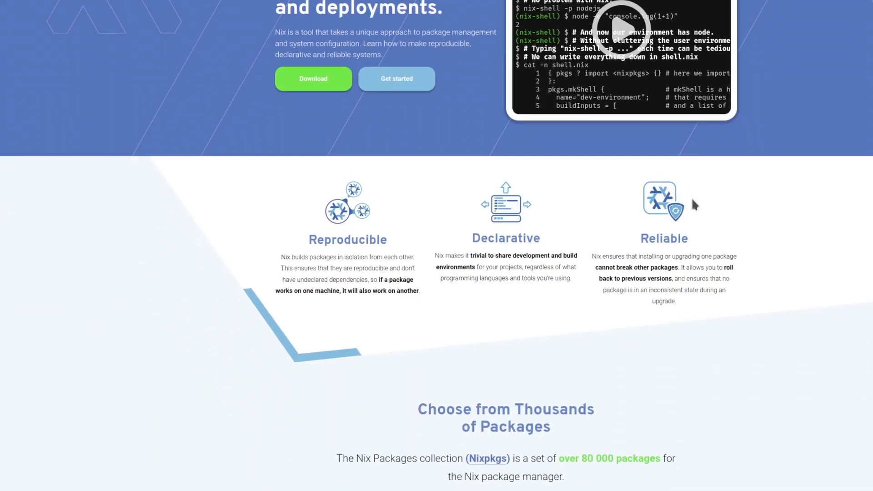
scroll("down", 3)
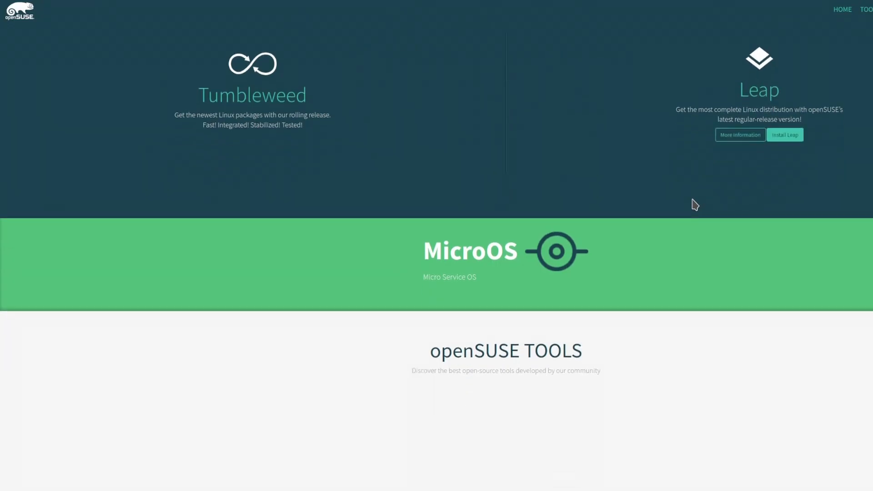
scroll("down", 3)
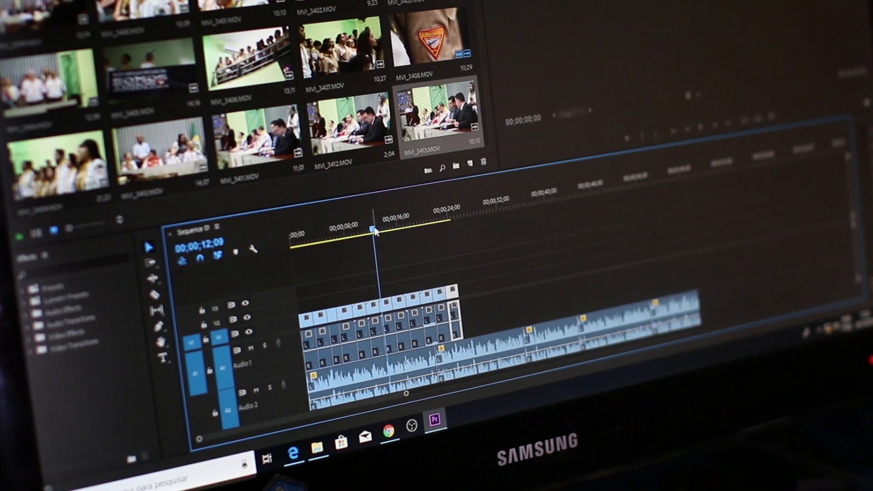
left_click(428, 217)
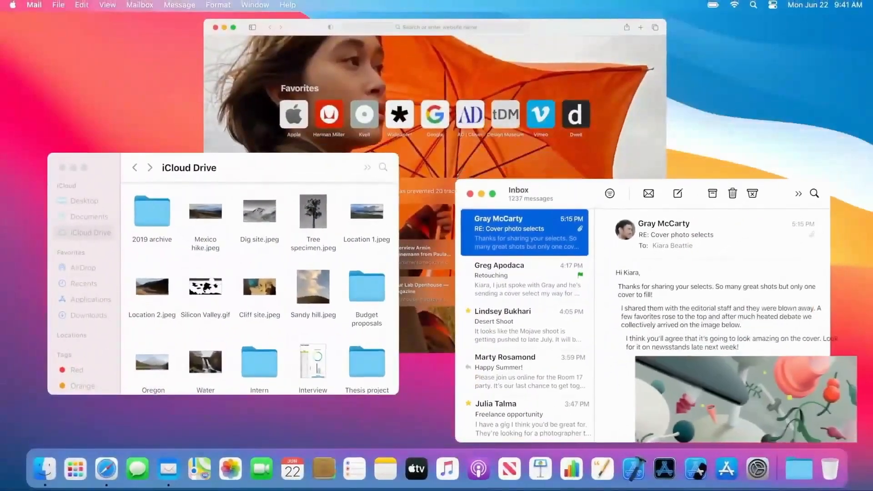
left_click(772, 6)
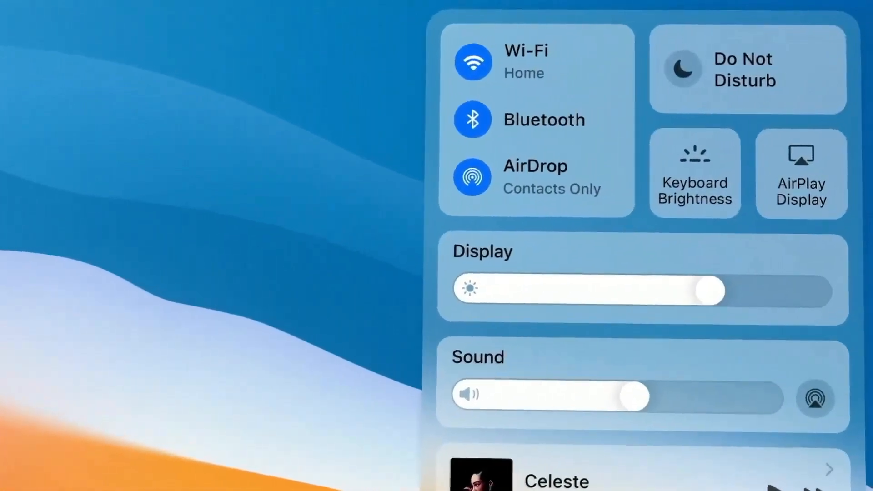